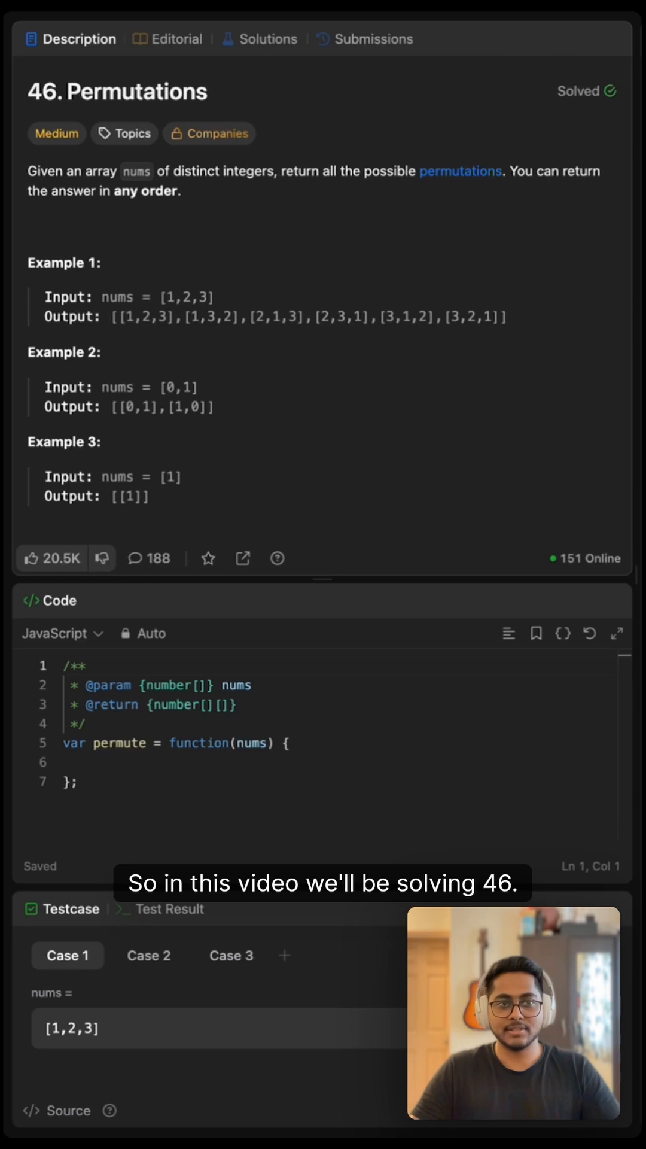
- Sketch arrows from [1, 2, 3] down to branches 1, 2, 3 and a second level under 1
double_click(136, 171)
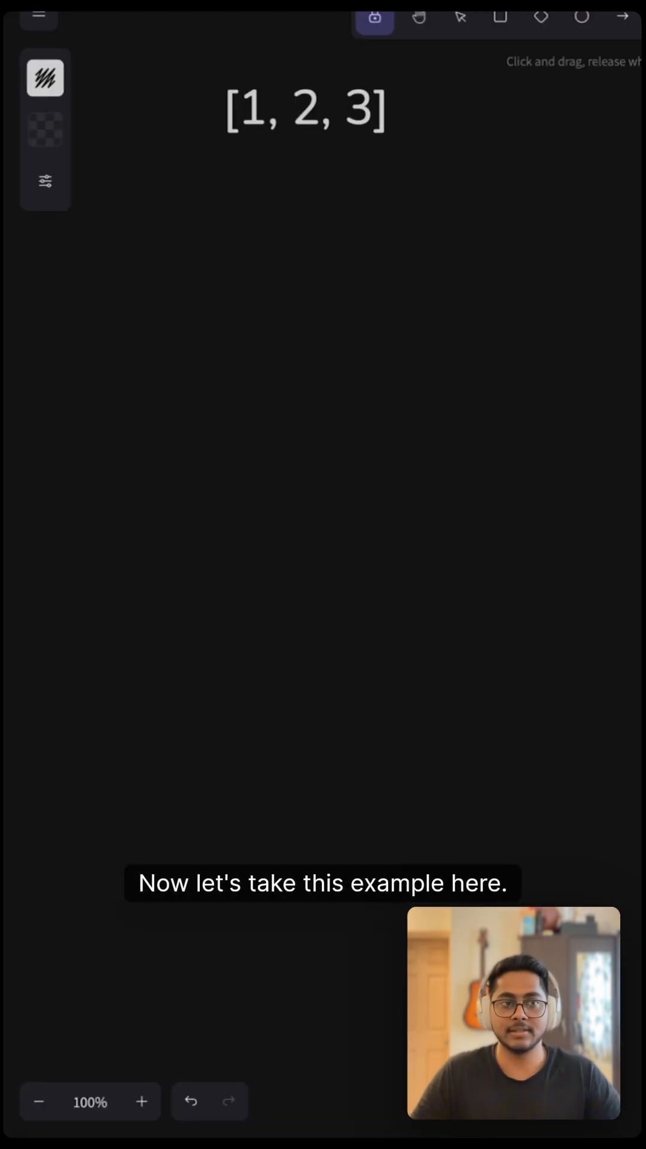
left_click_drag(249, 210, 144, 338)
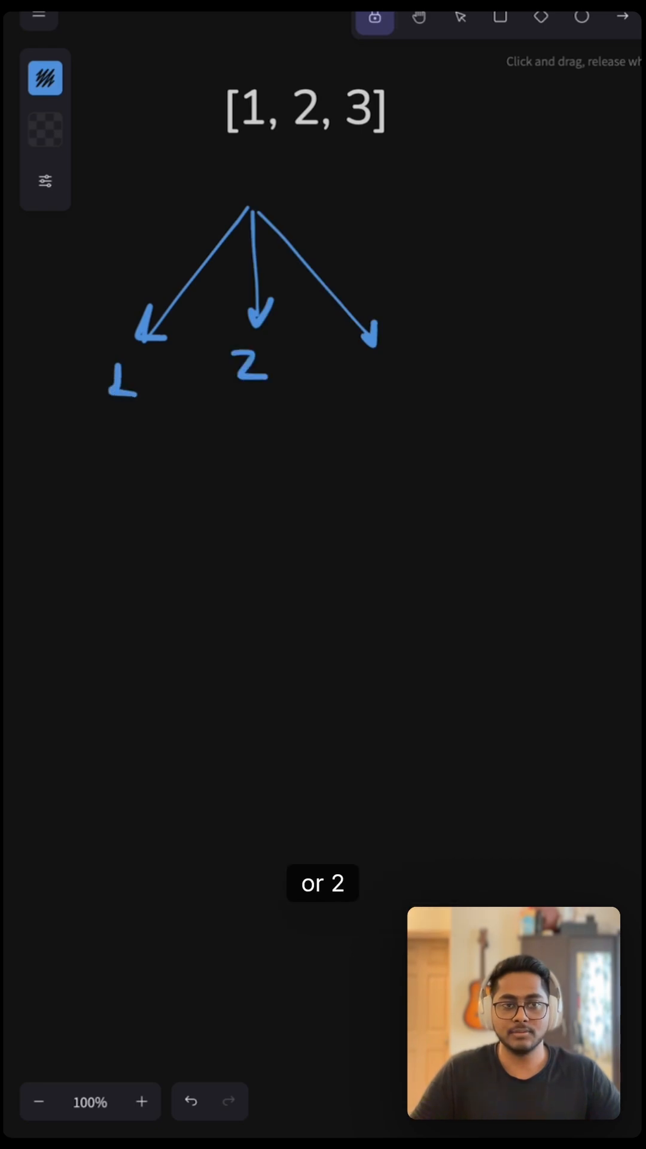
left_click_drag(111, 411, 80, 528)
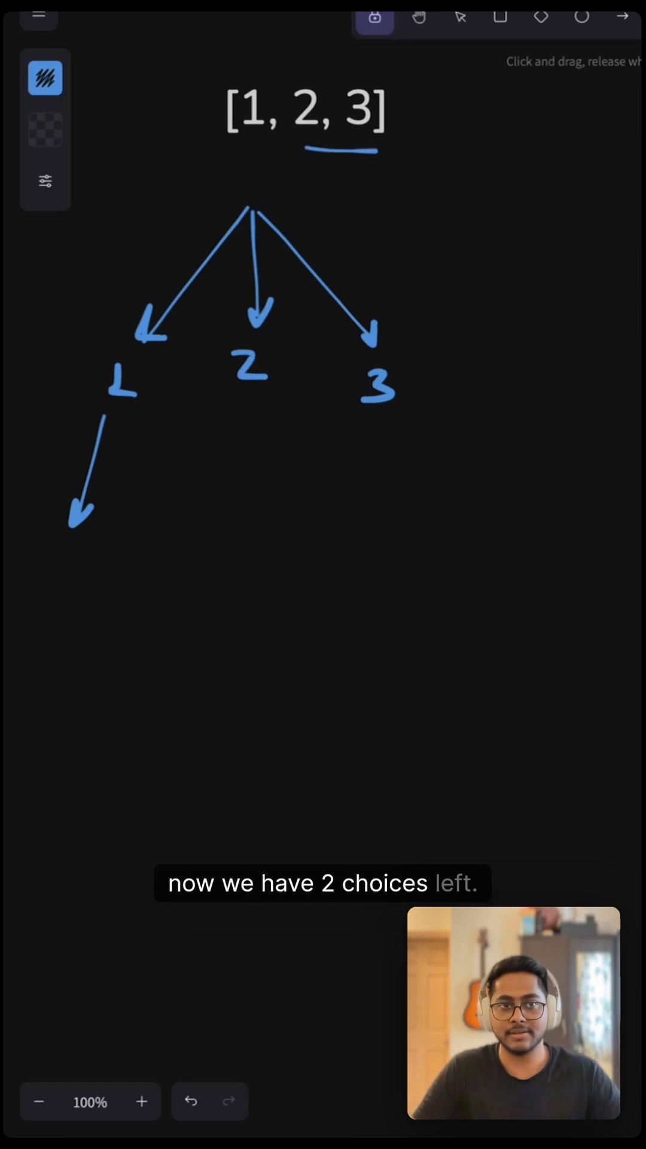
left_click_drag(110, 421, 154, 513)
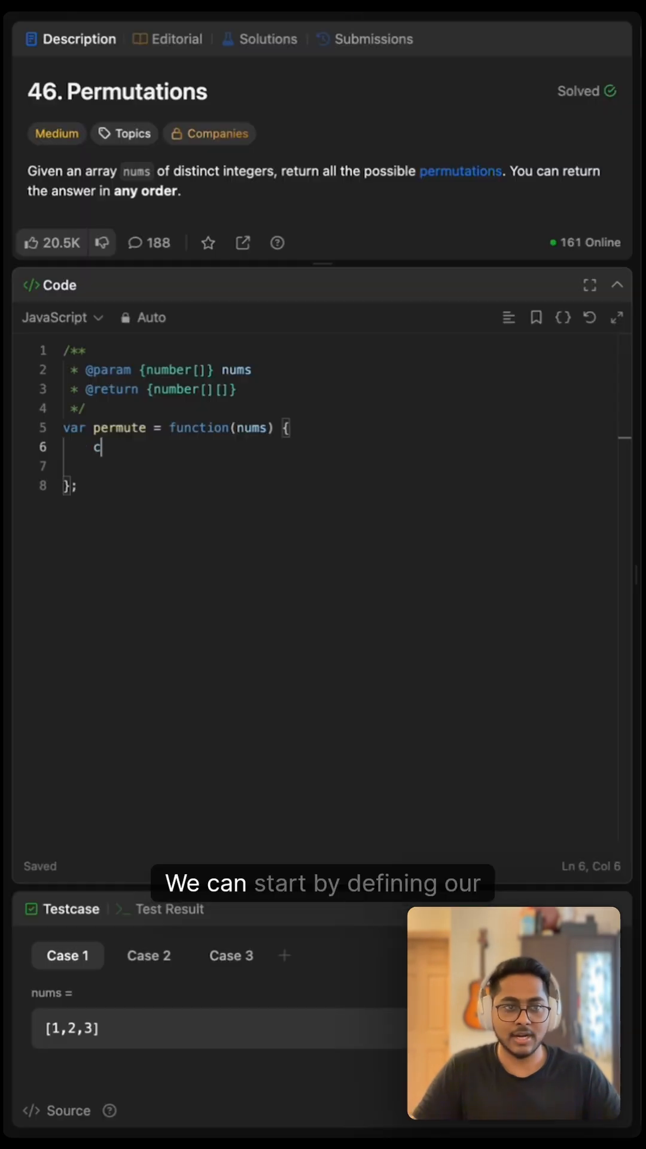
- Declare const res = [] and a backtrack(path, used) helper returning when path reaches nums.length
type("const res = [];")
type("function b")
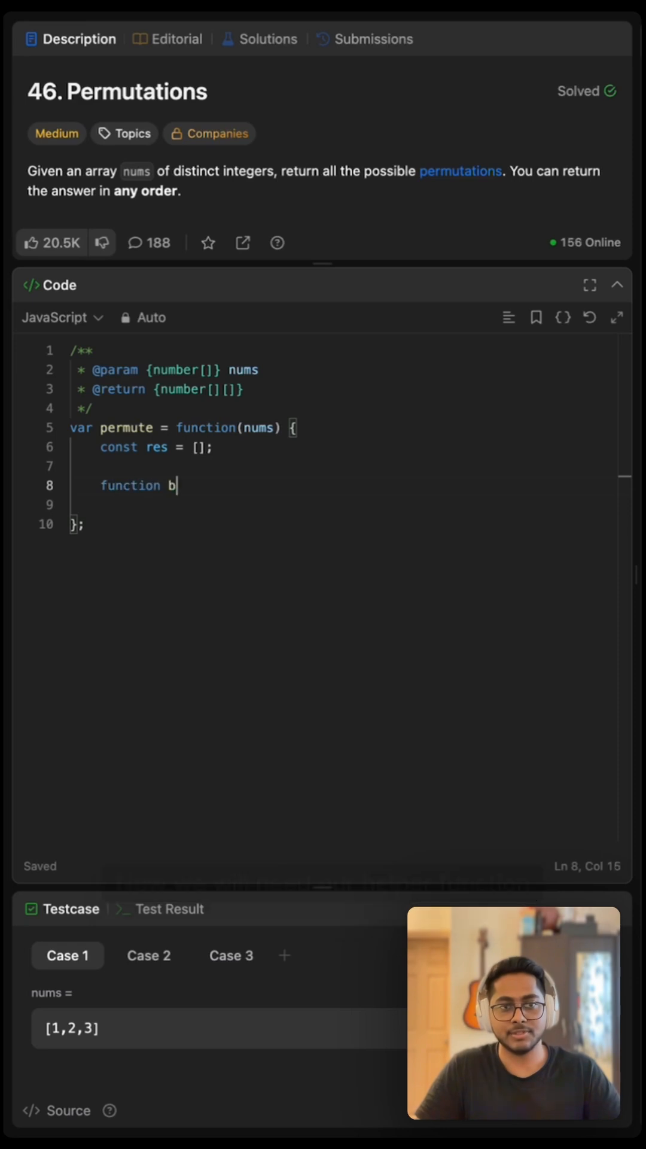
type("acktrack()")
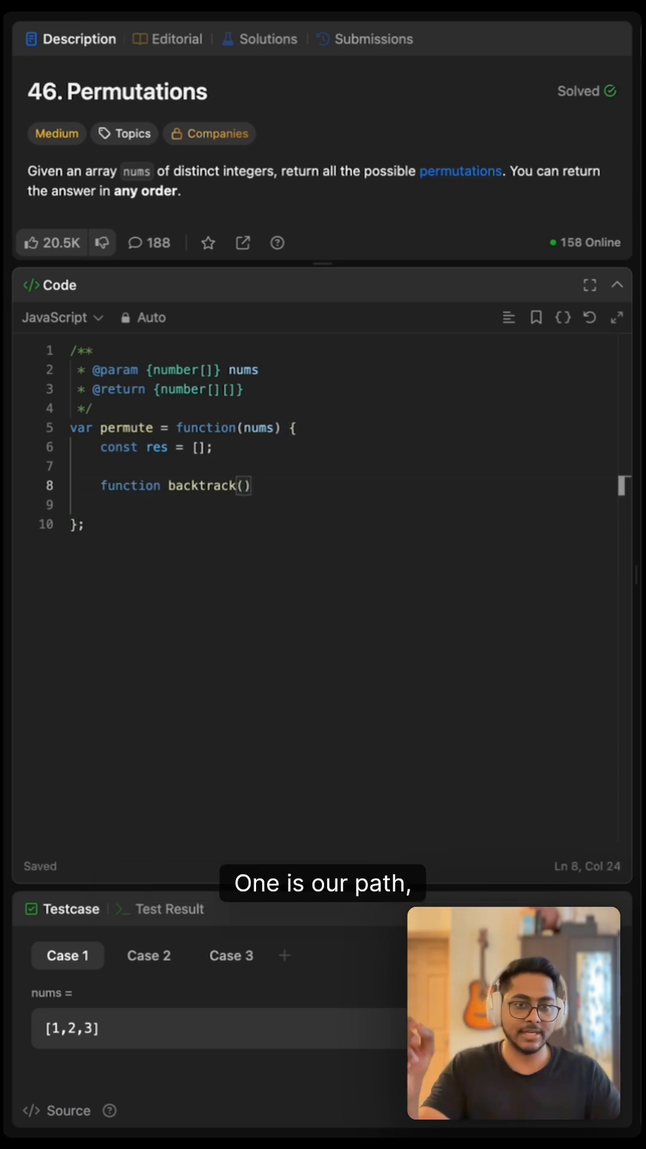
type("path,")
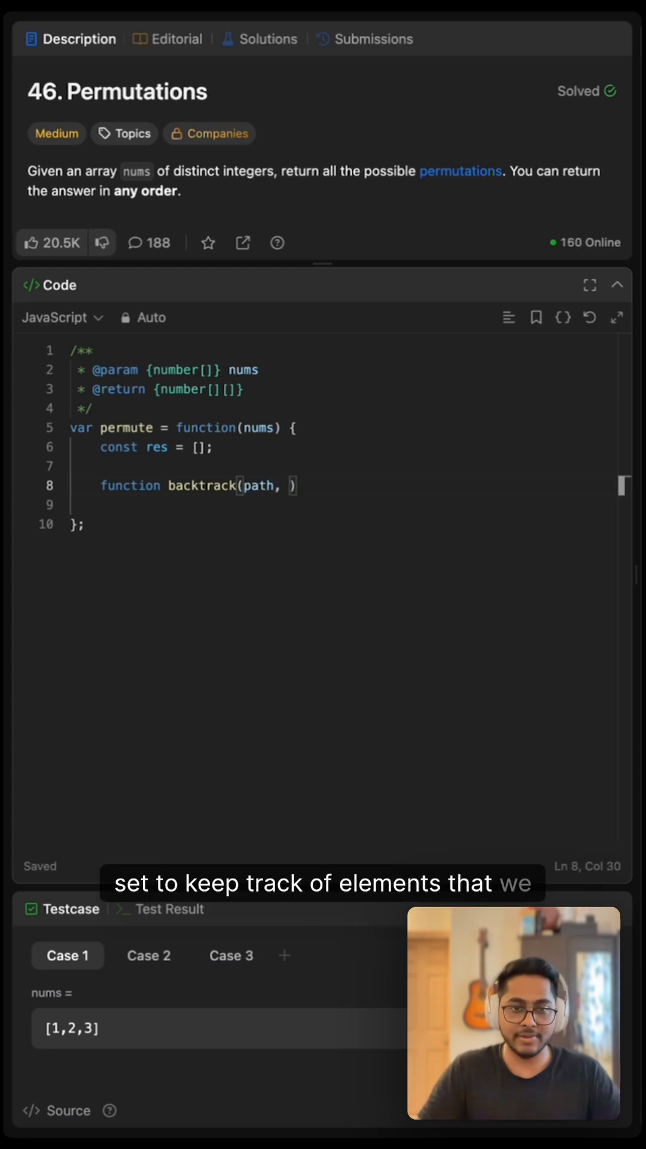
type("used")
left_click(341, 504)
type("if(path.length =")
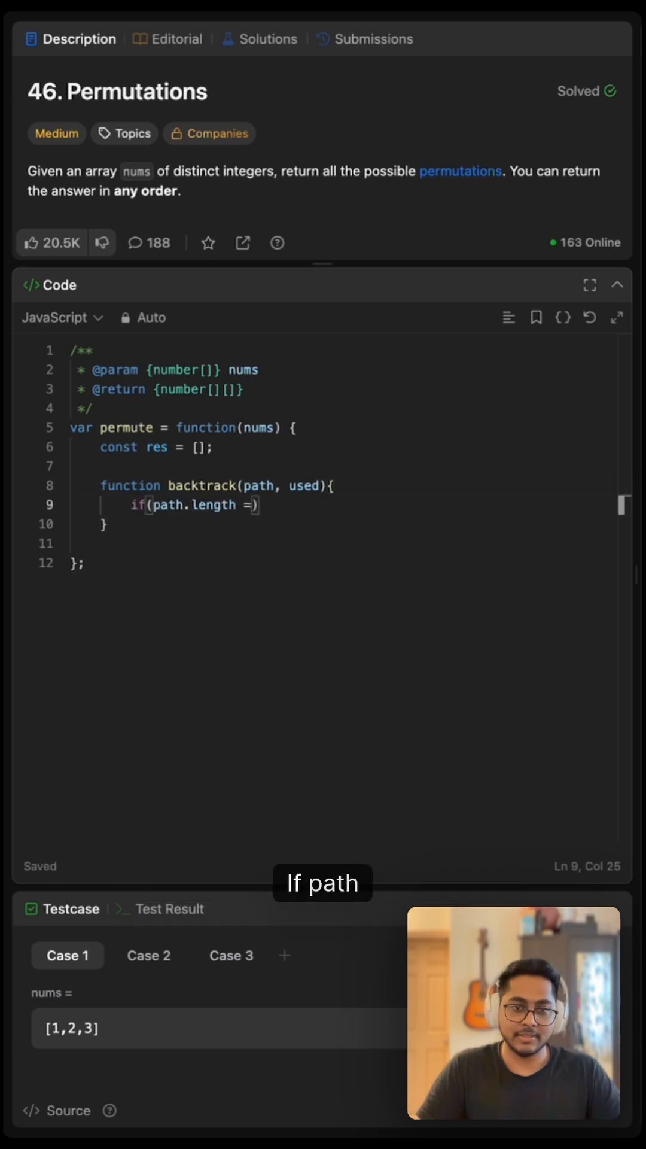
type("nums.length")
type("res.push([...path")
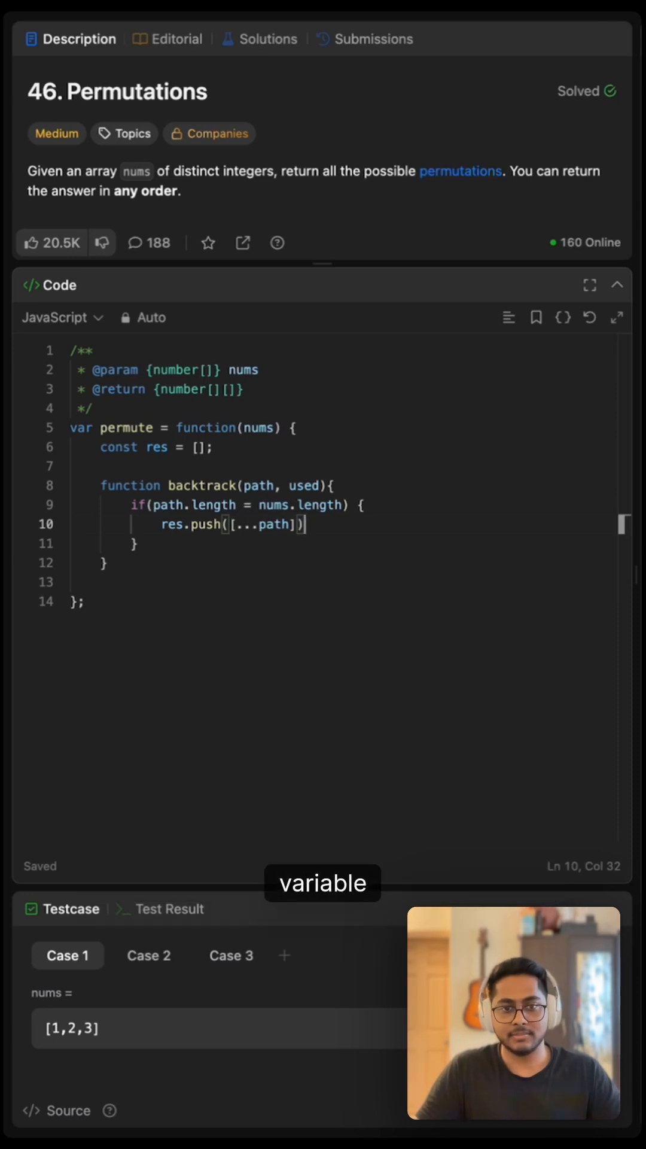
type("return;")
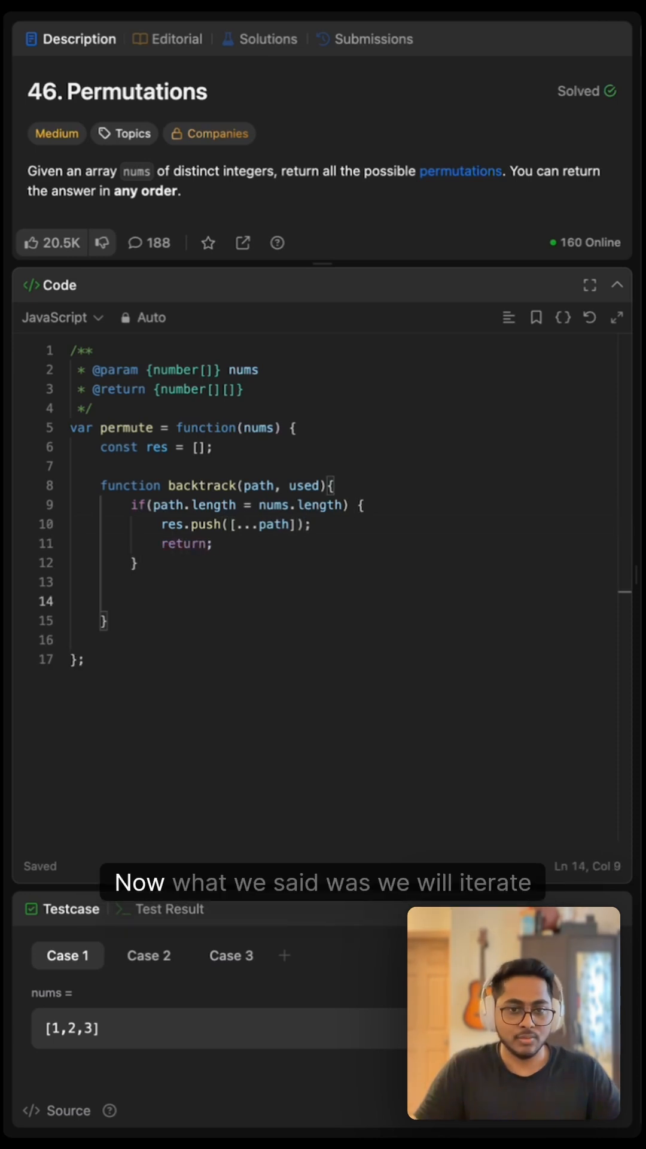
- Add a for loop over nums indices that continues when used.has(i)
type("for(")
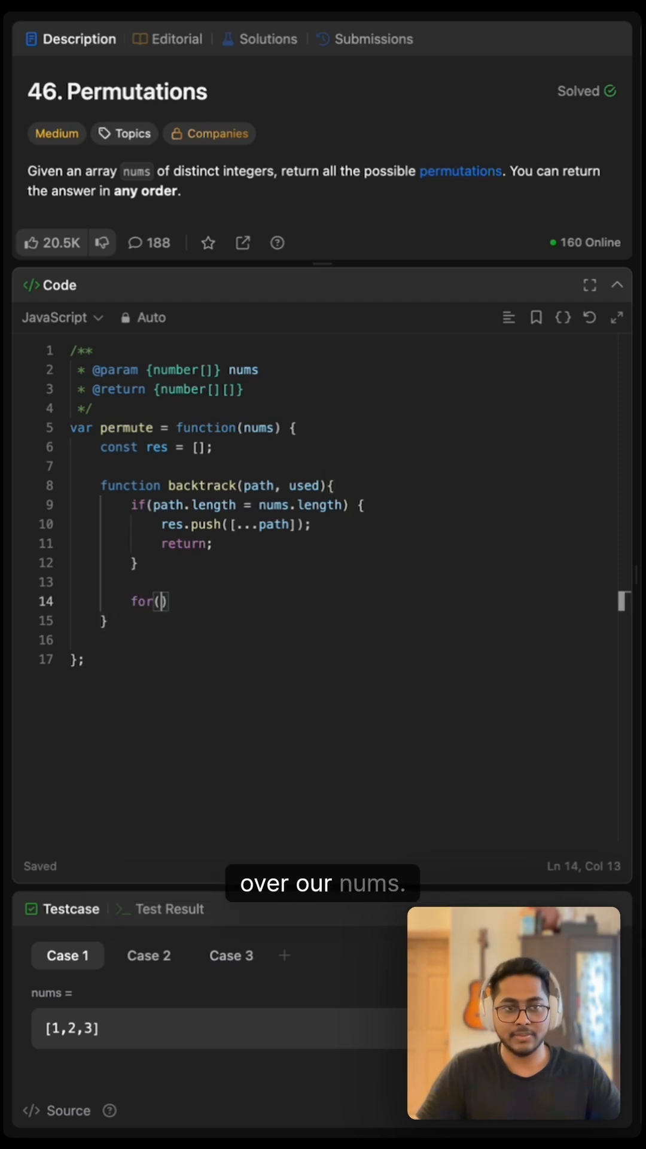
type("let i = 0; i<nums.length; i++){")
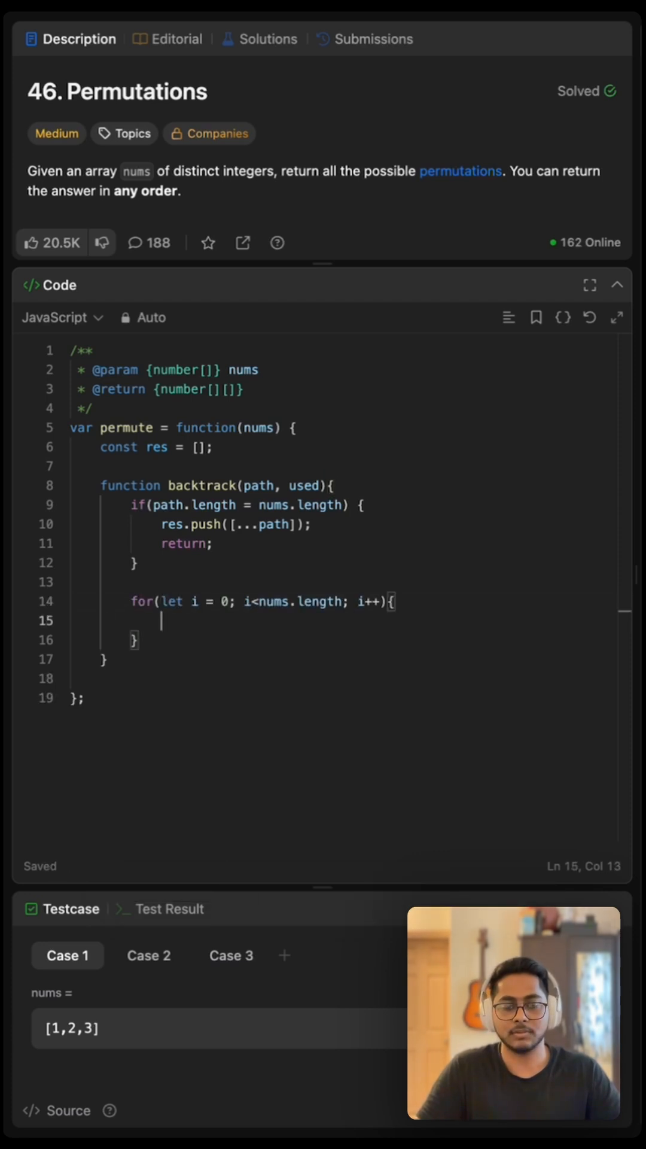
type("if")
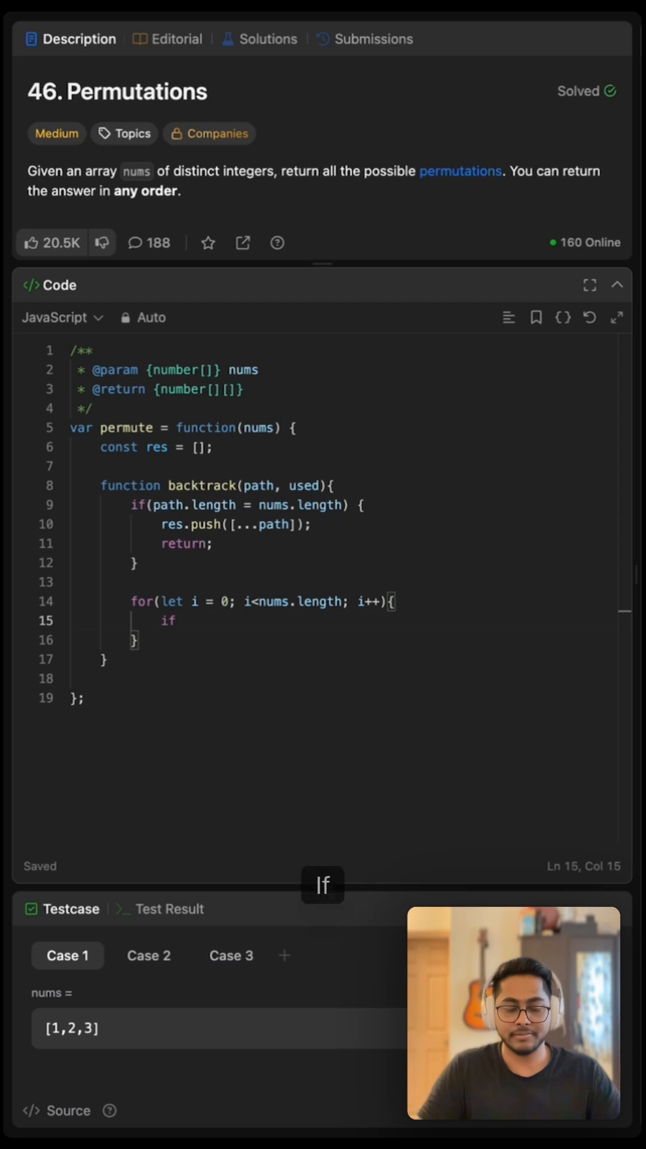
type("()")
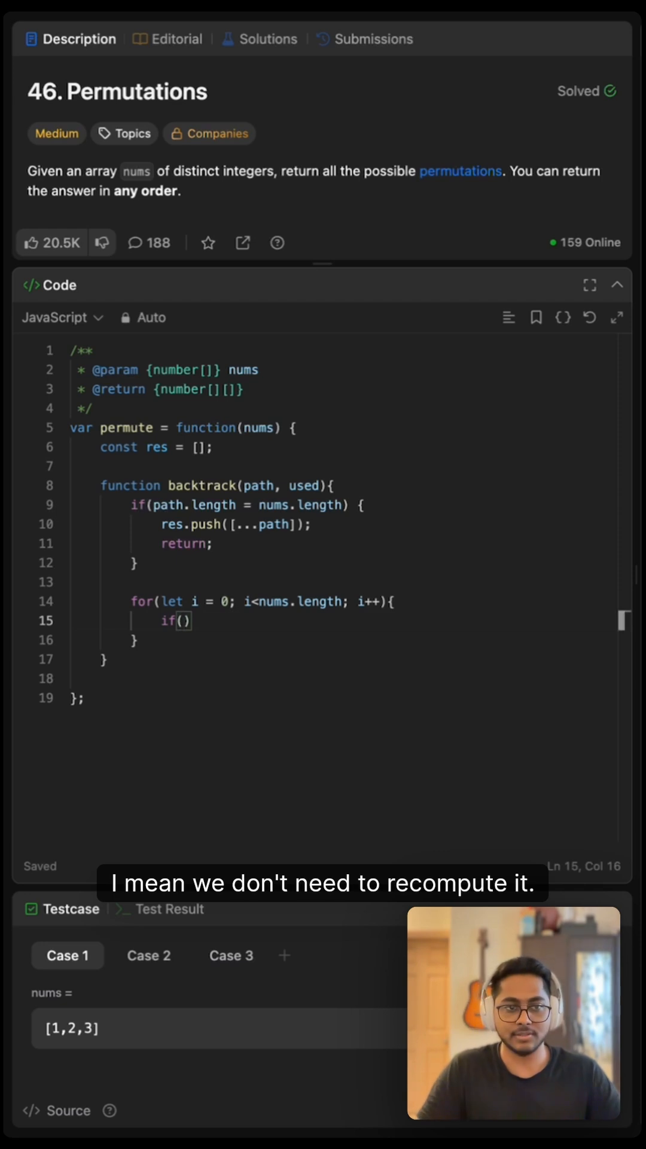
type("used.has(i)) continue;")
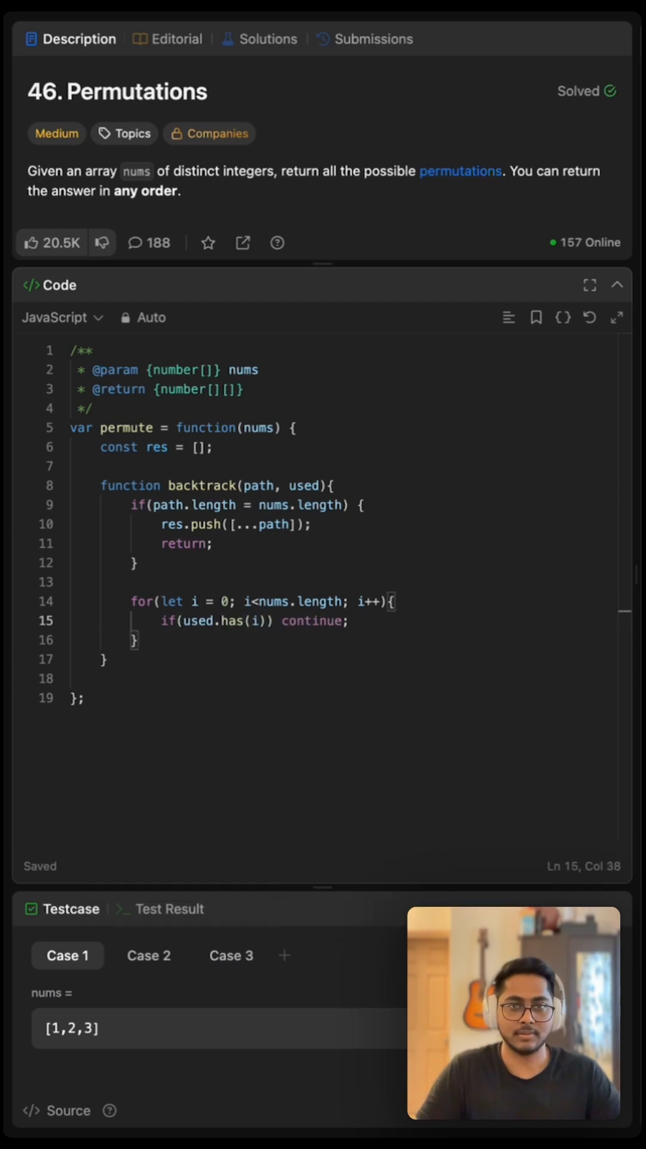
- Inside the loop, add i to used, push nums[i], recurse, then pop and delete i
type("used.a")
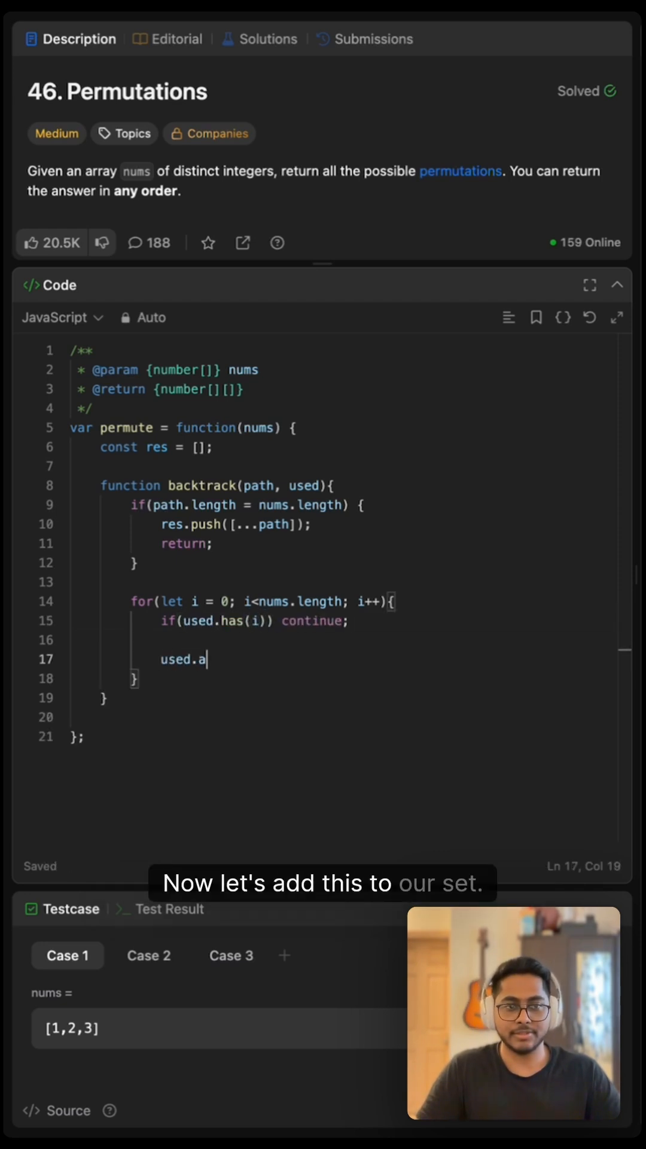
type("dd(i);")
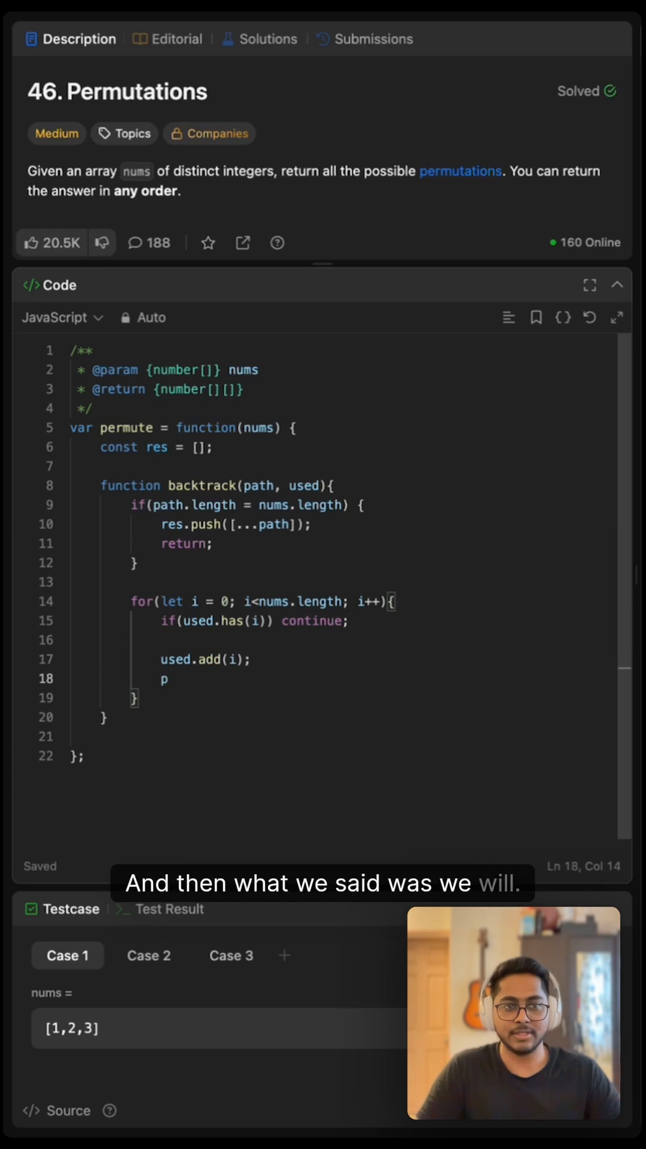
type("ath.push(nums[i]);")
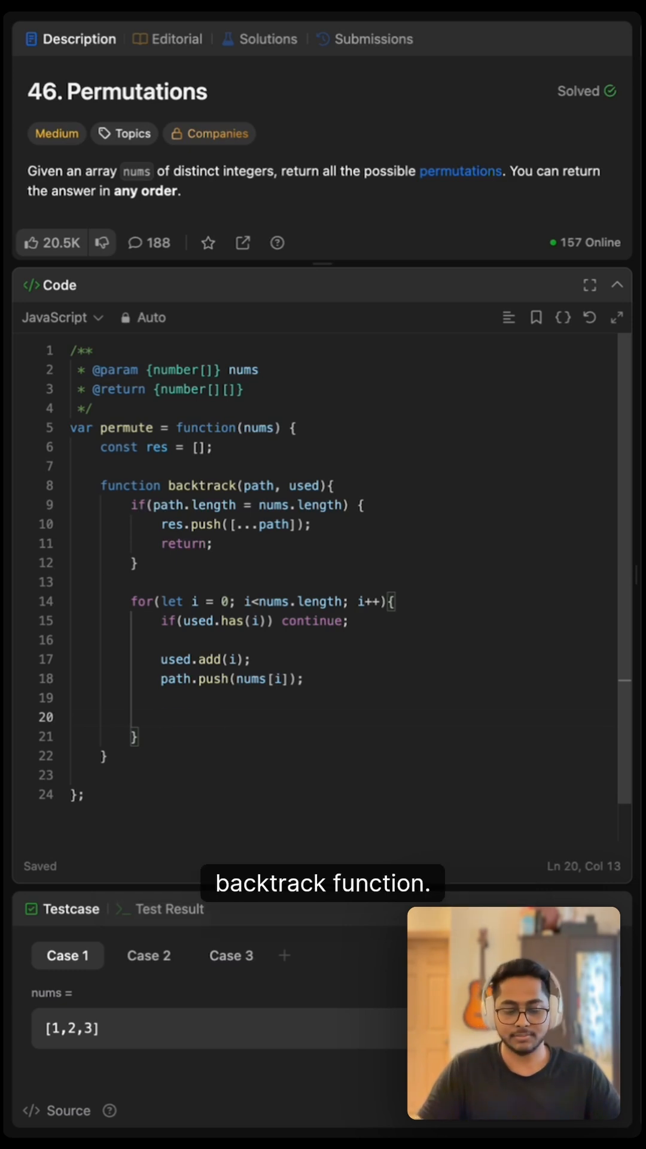
type("bactrack(path, used);")
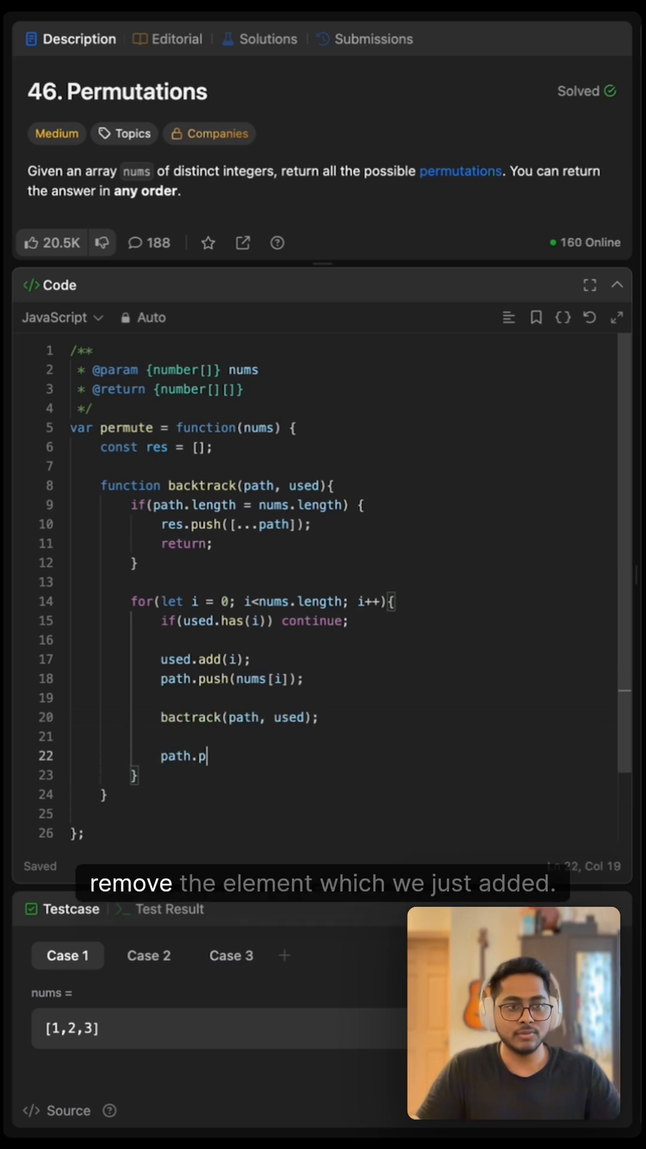
type("op();")
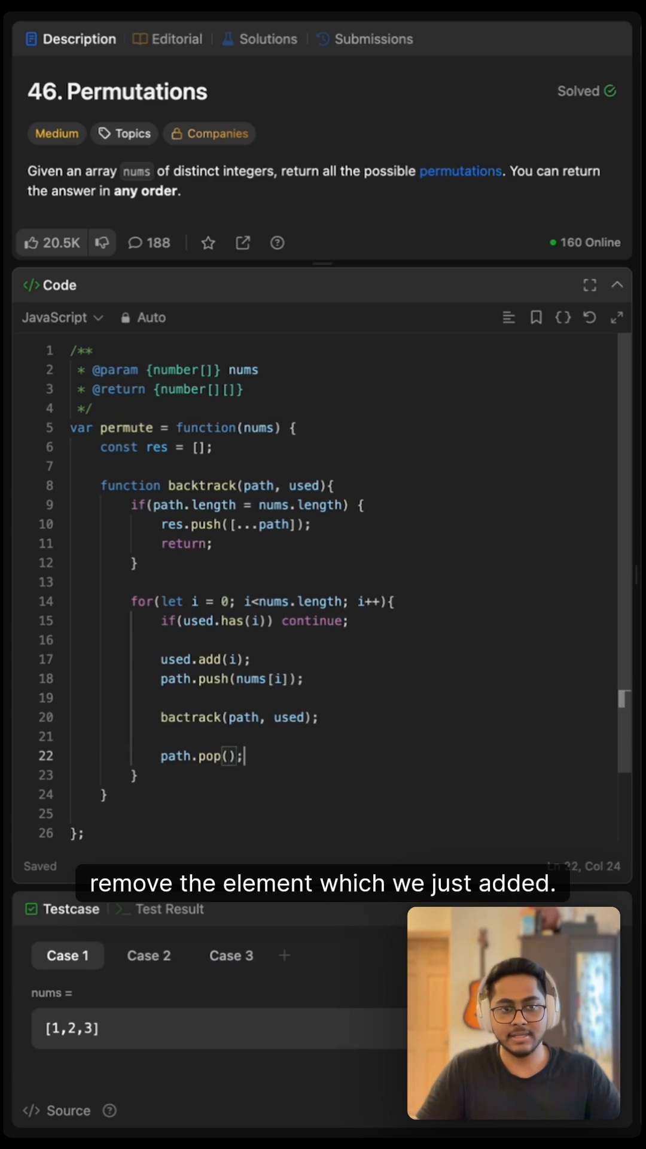
type("used")
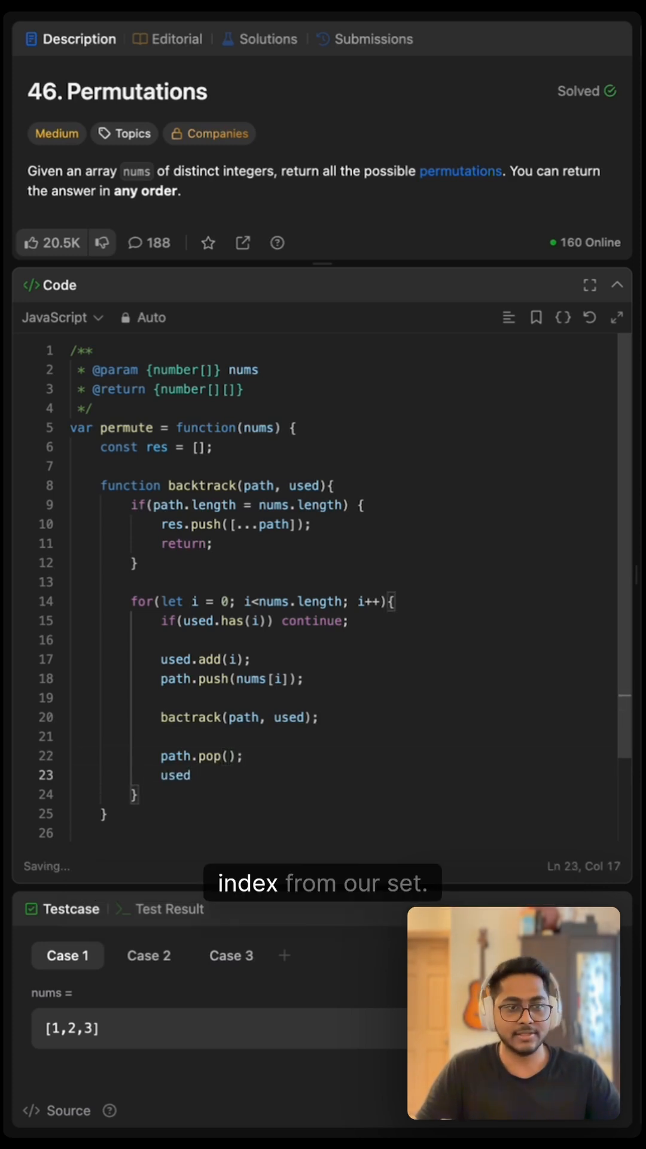
type(".delete(i);")
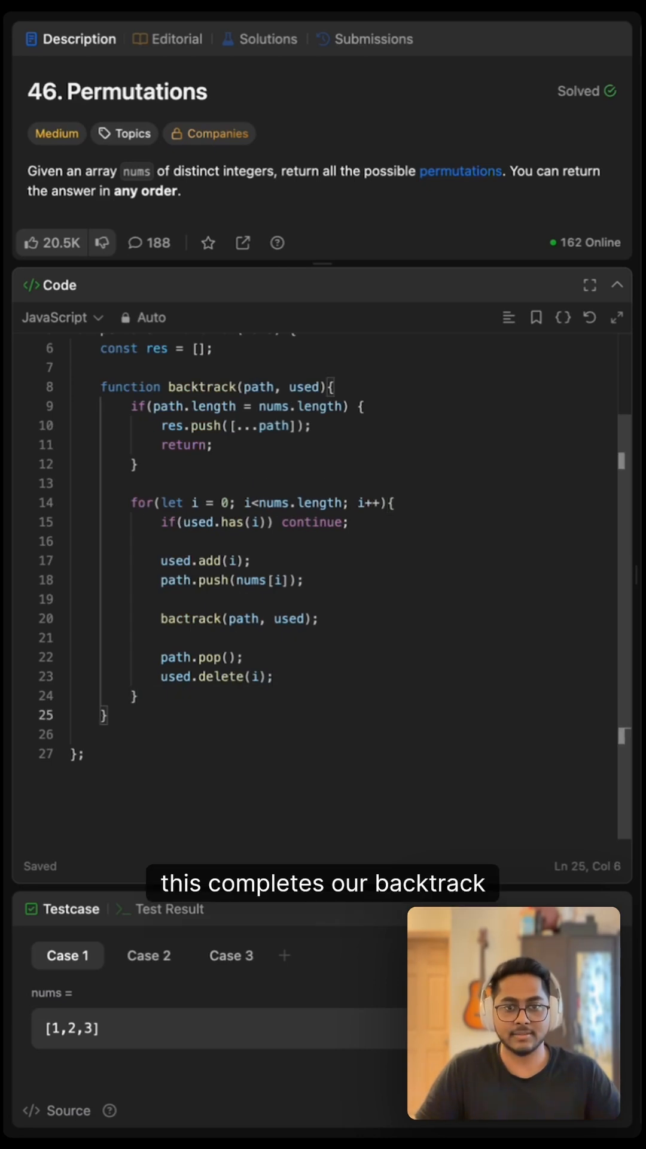
- Call backtrack([], new Set()) and return res from permute
type("backtrack([], new Set());")
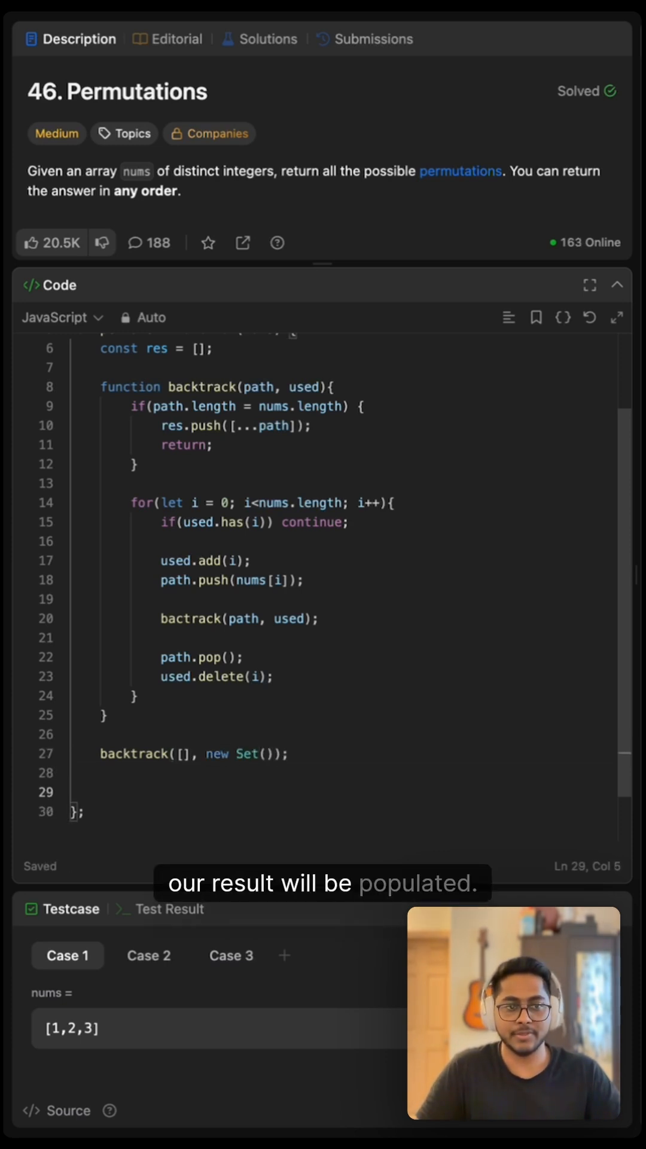
type("return res;")
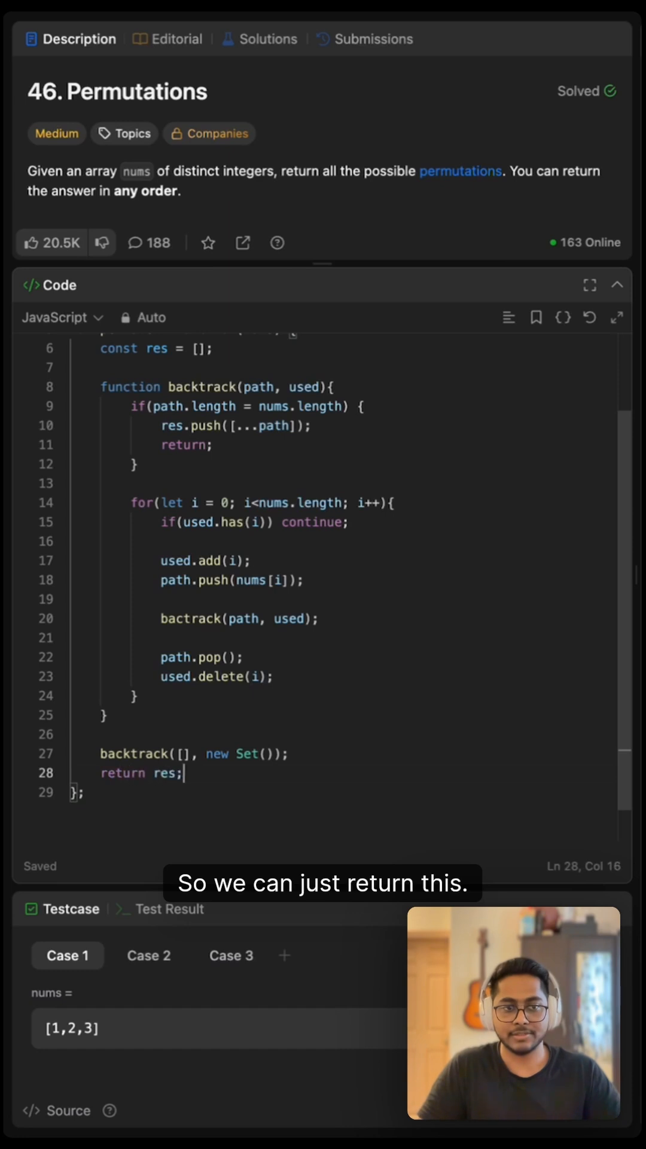